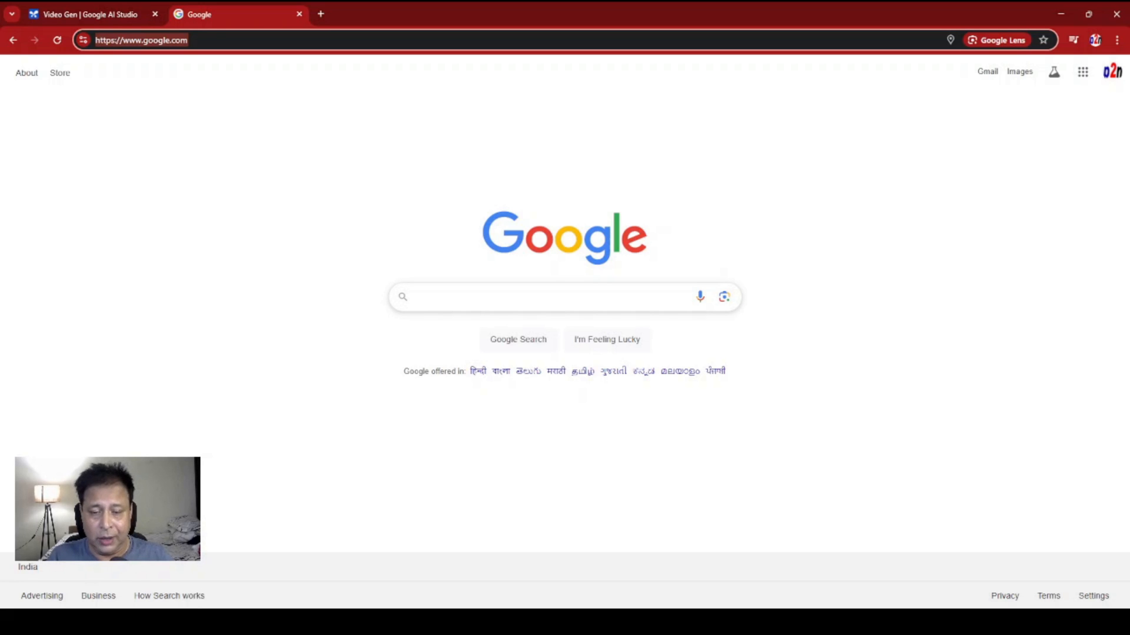
- Search Google for 'google AI studio' and open the official Google AI Studio site
text(g)
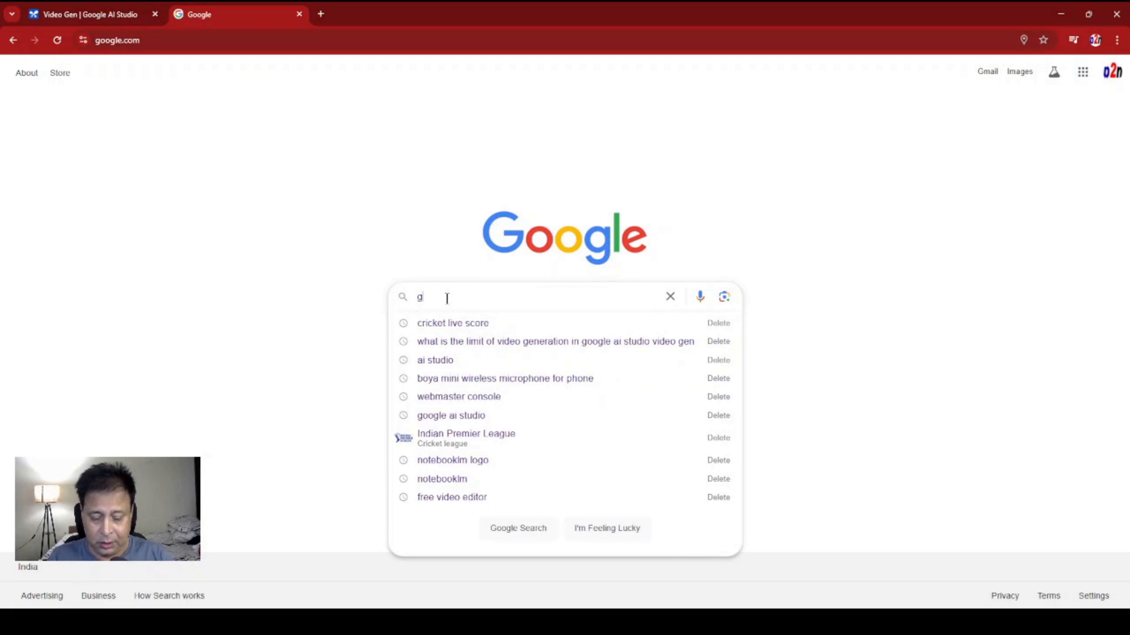
text(oogle AI)
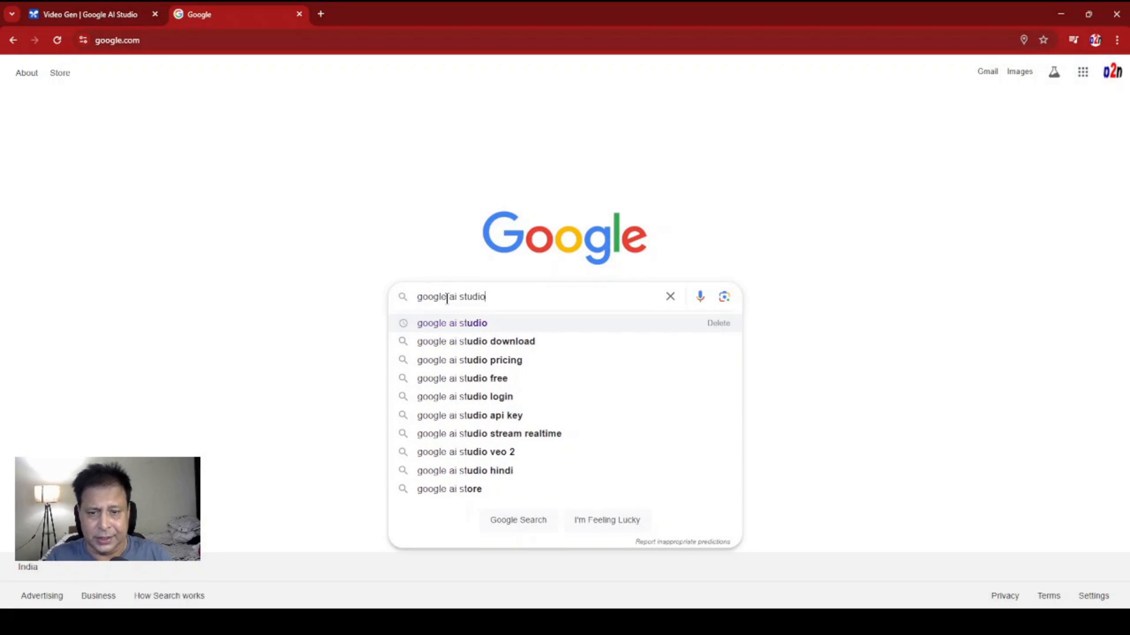
click(452, 323)
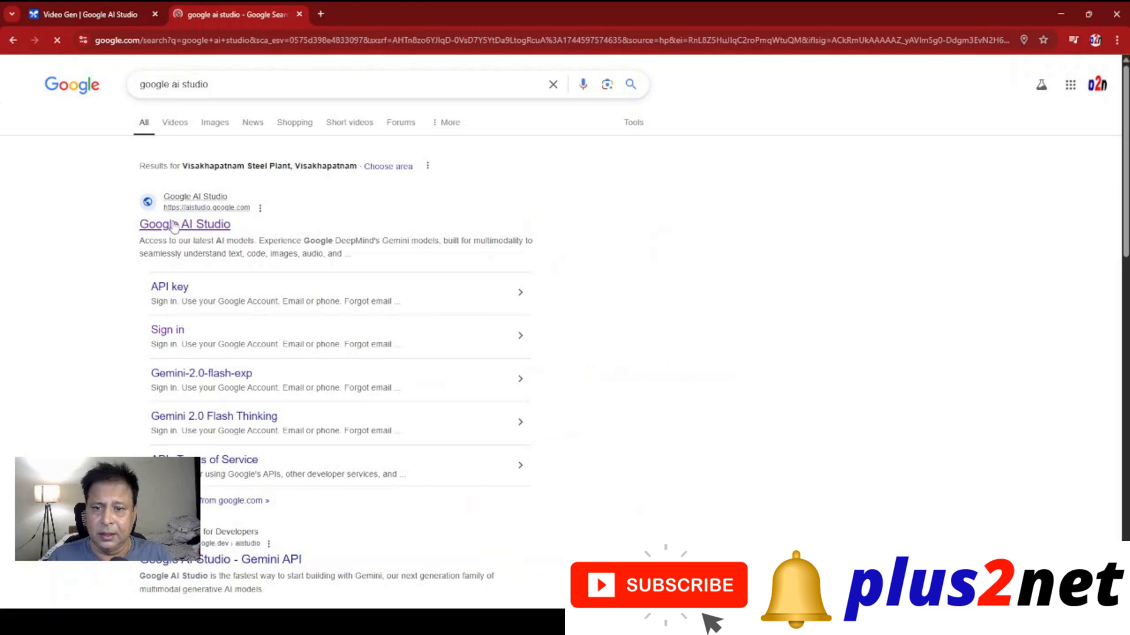
click(184, 224)
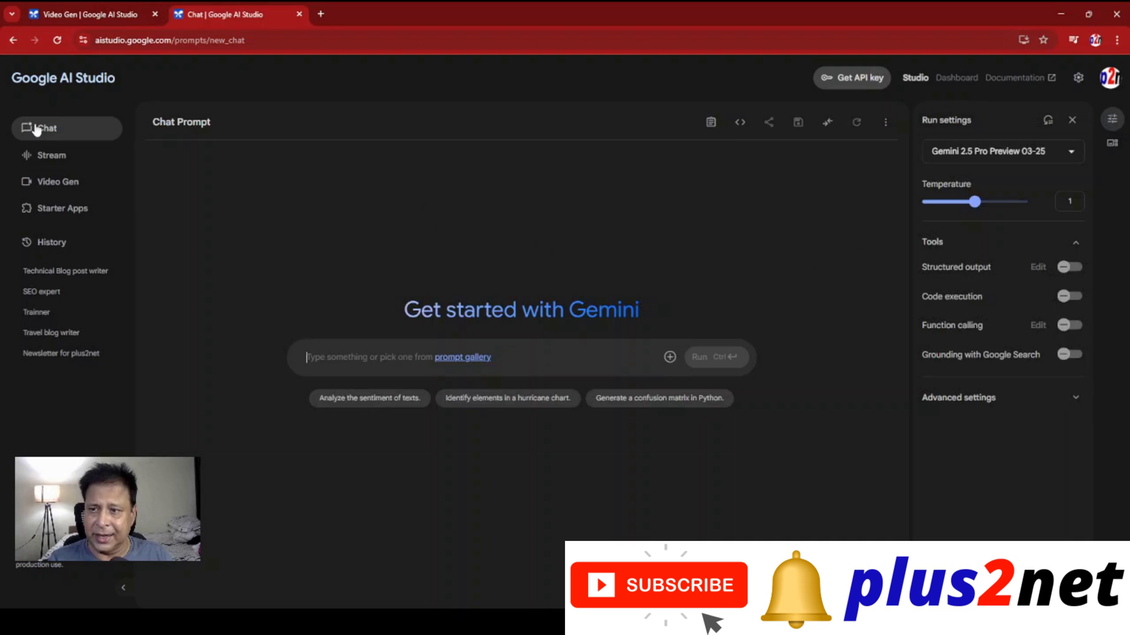
mouse_move(999, 97)
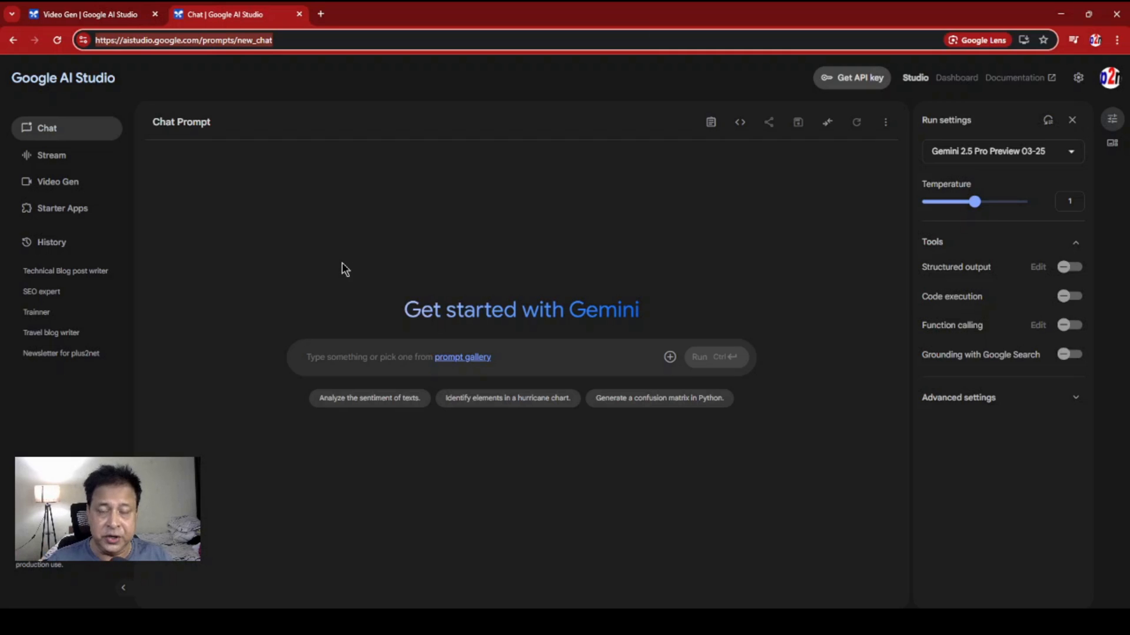
mouse_move(360, 293)
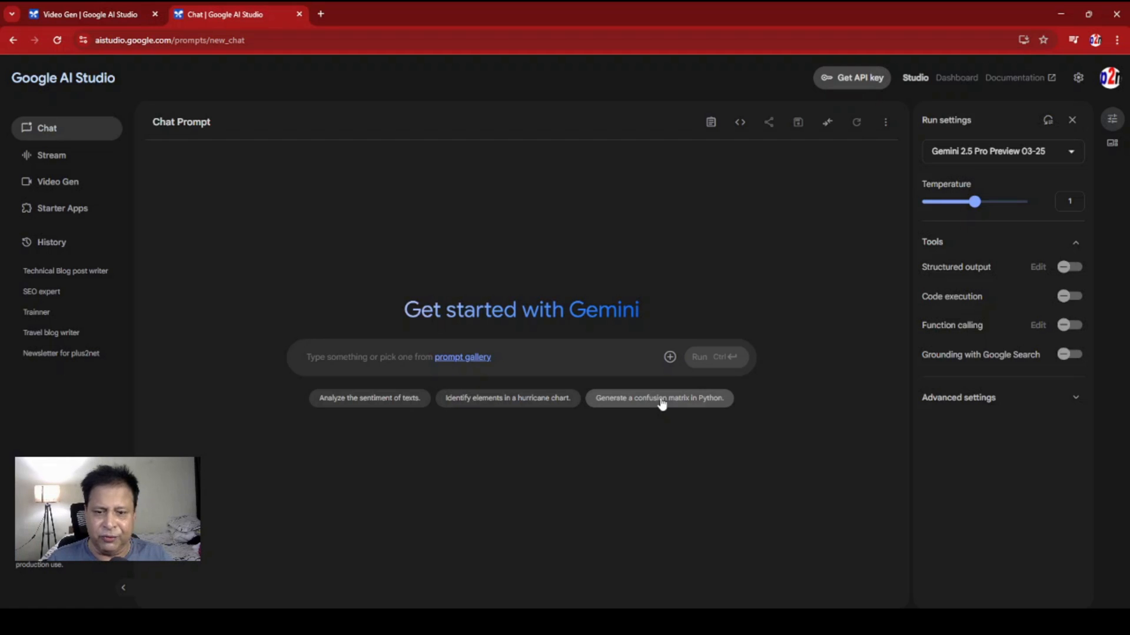
- Send the 'Generate a confusion matrix in Python' sample prompt to Gemini
click(658, 397)
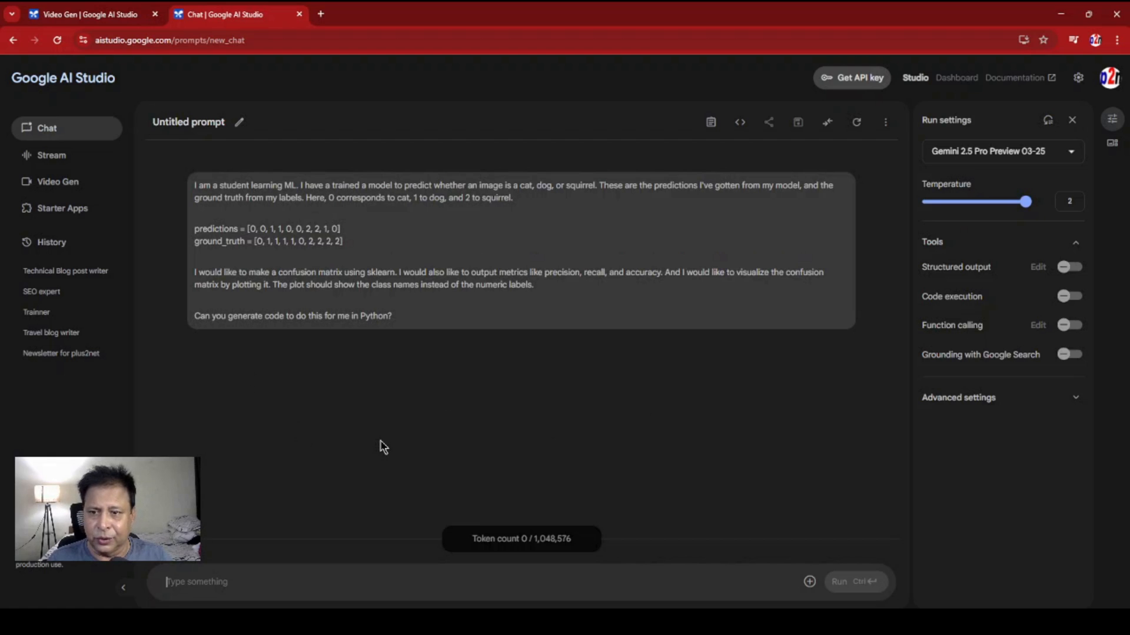
click(854, 581)
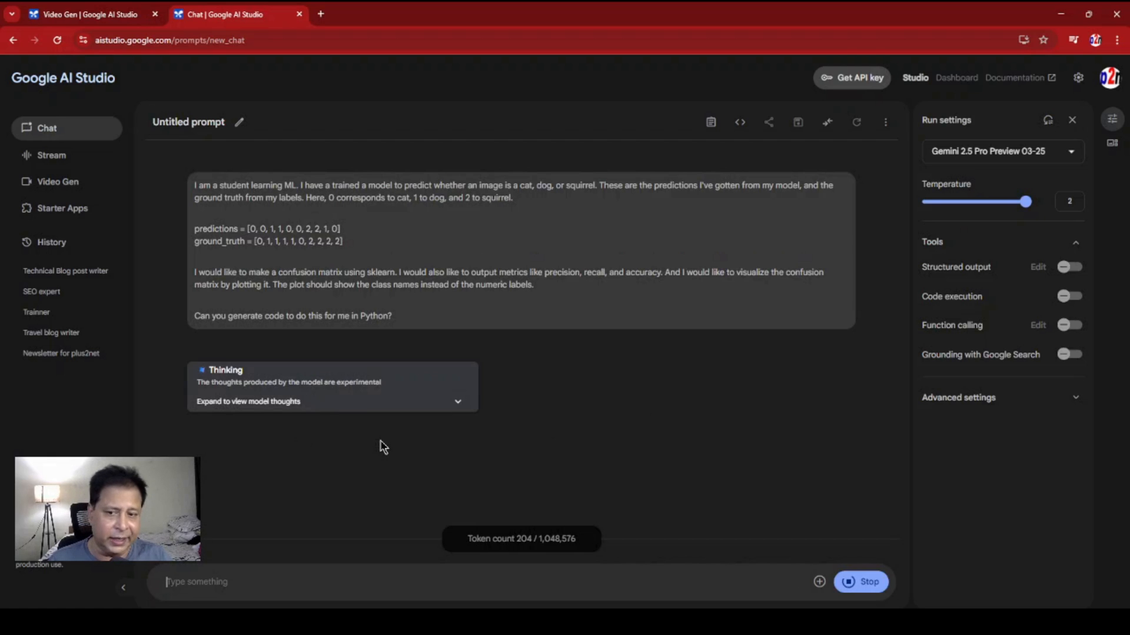
mouse_move(826, 460)
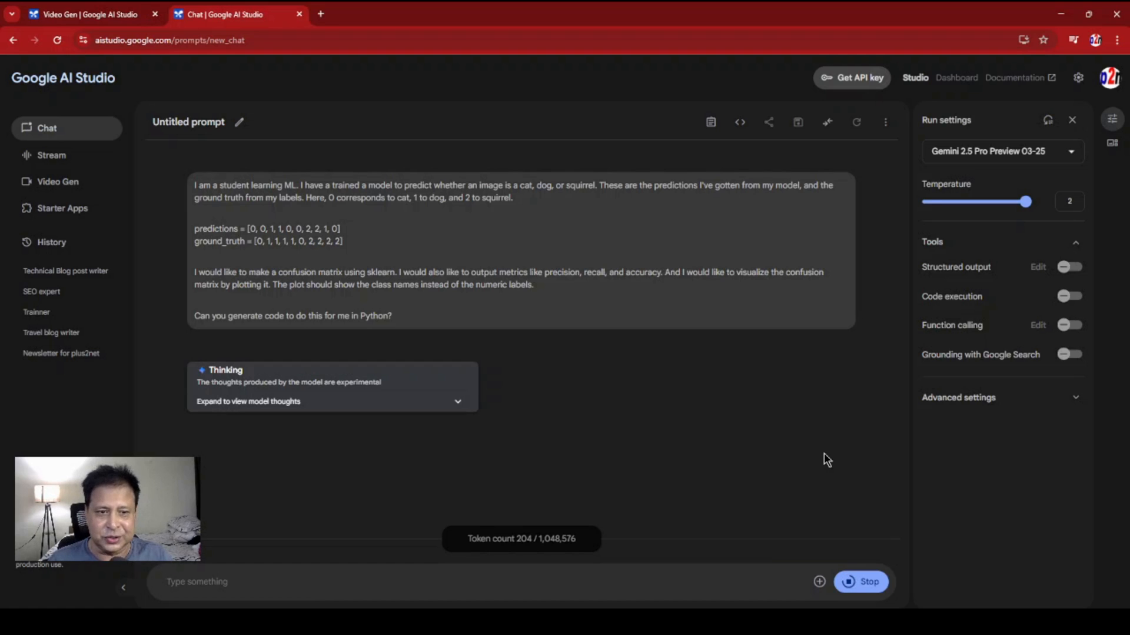
mouse_move(792, 437)
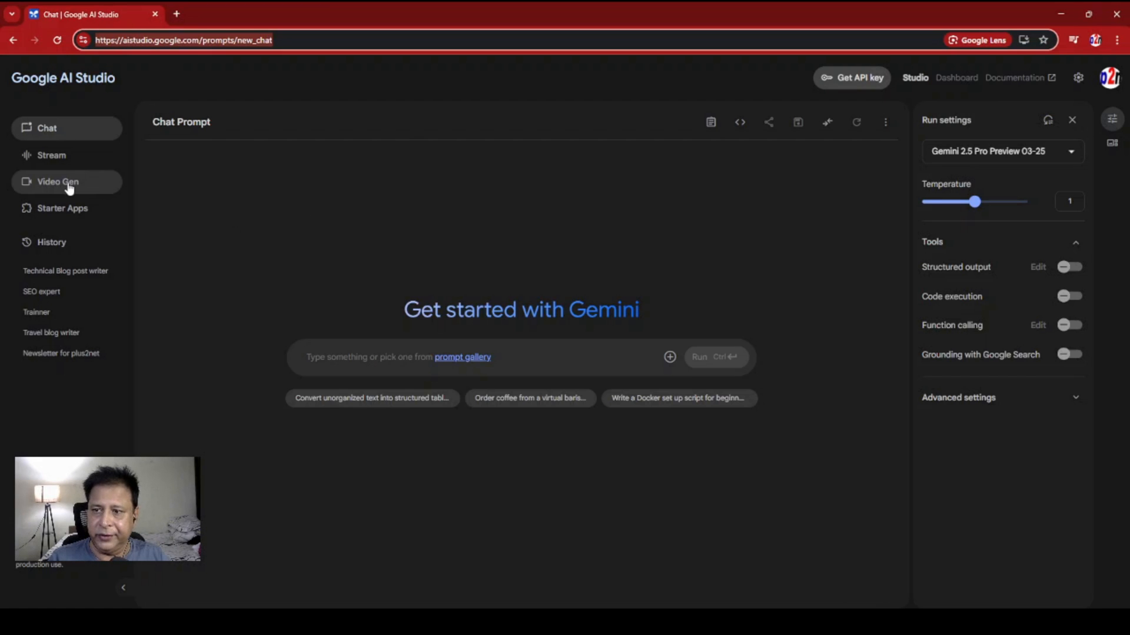
- On Video Gen, describe a programmer at a laptop with an assistant helping his research
click(58, 182)
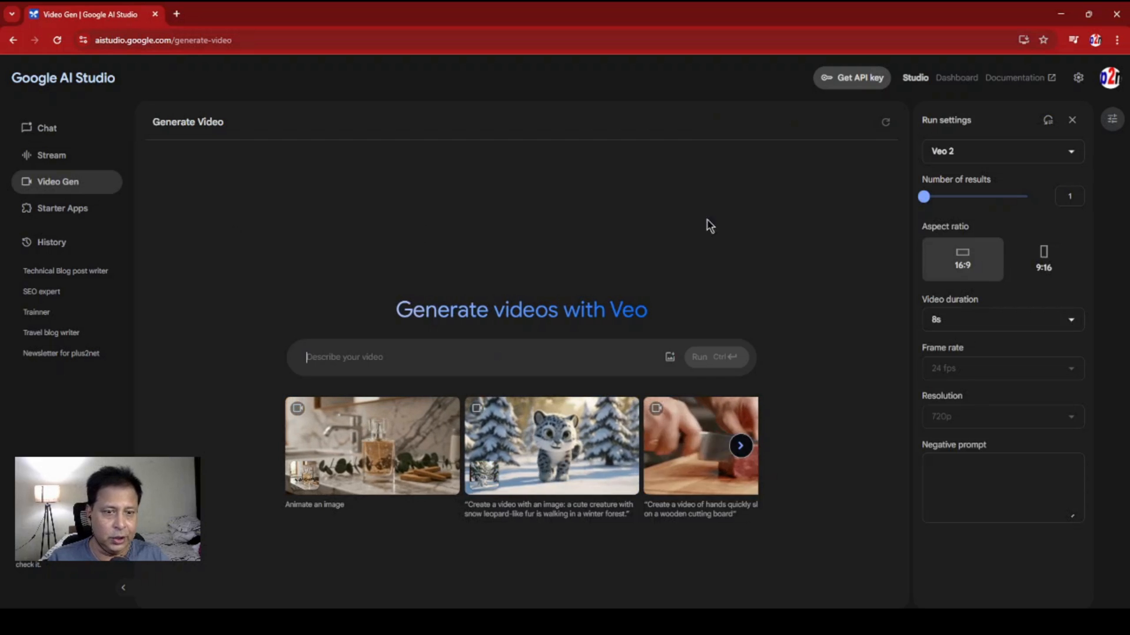
click(398, 356)
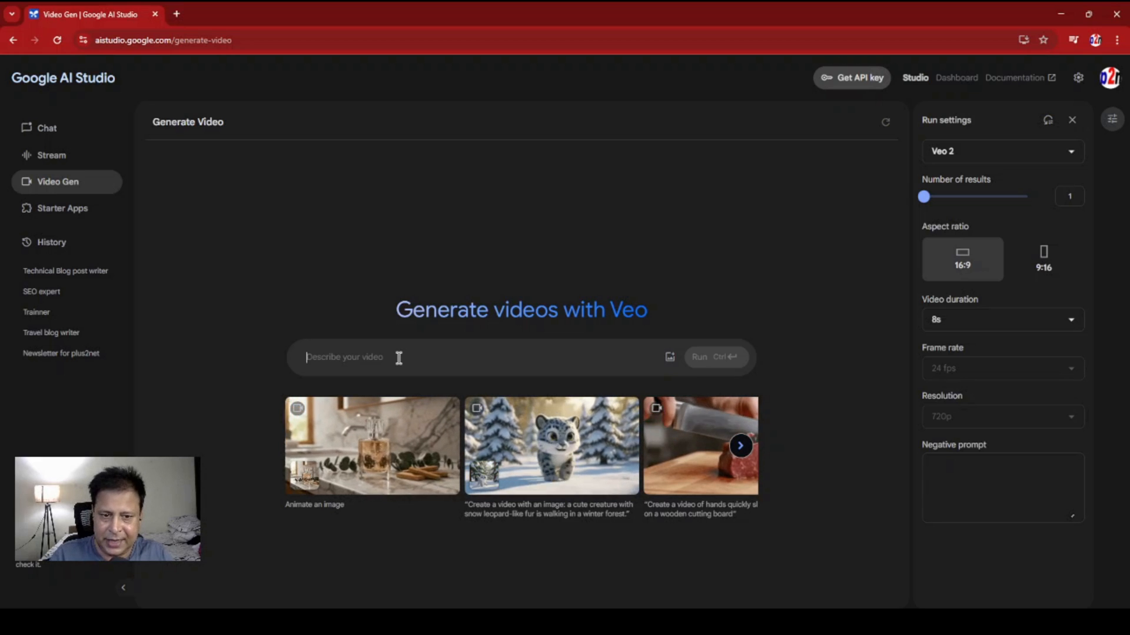
text(A programmer is working with a Laptop, there is a Assistat helping him on his research but the assistance is a AI tool known as NotebookLM.)
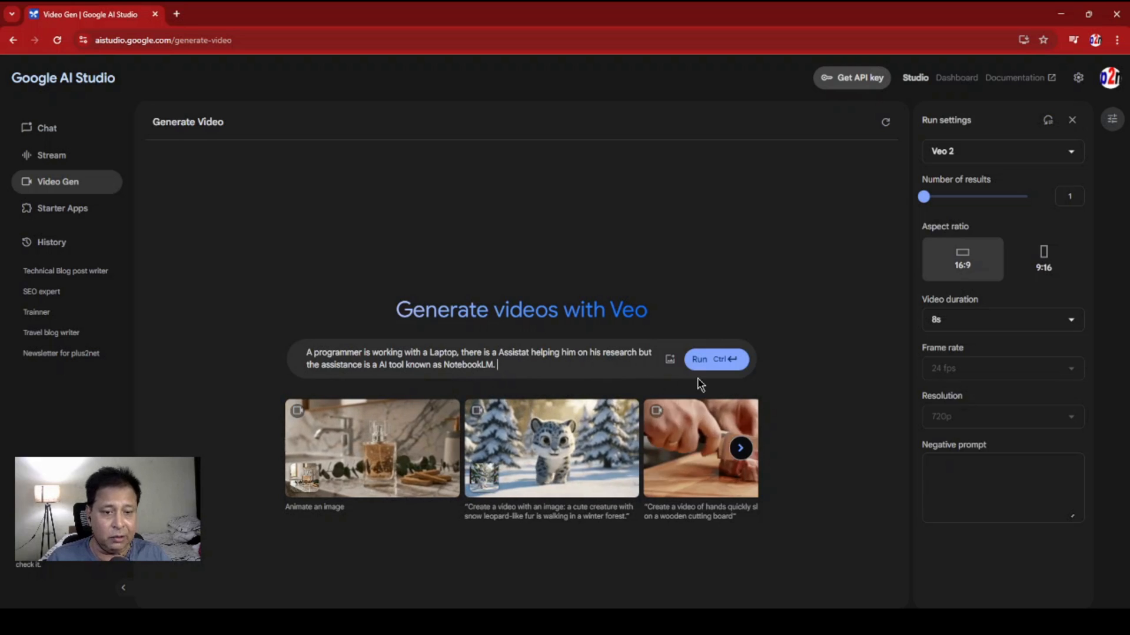
- Run the programmer prompt and view the duration choices without changing them
click(714, 358)
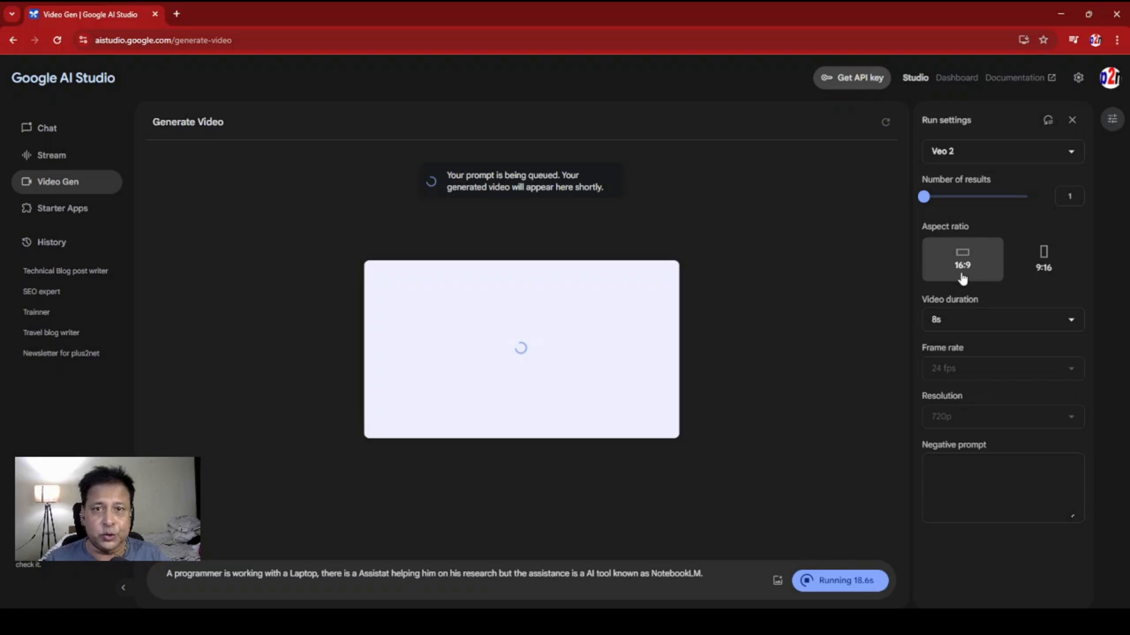
mouse_move(1059, 271)
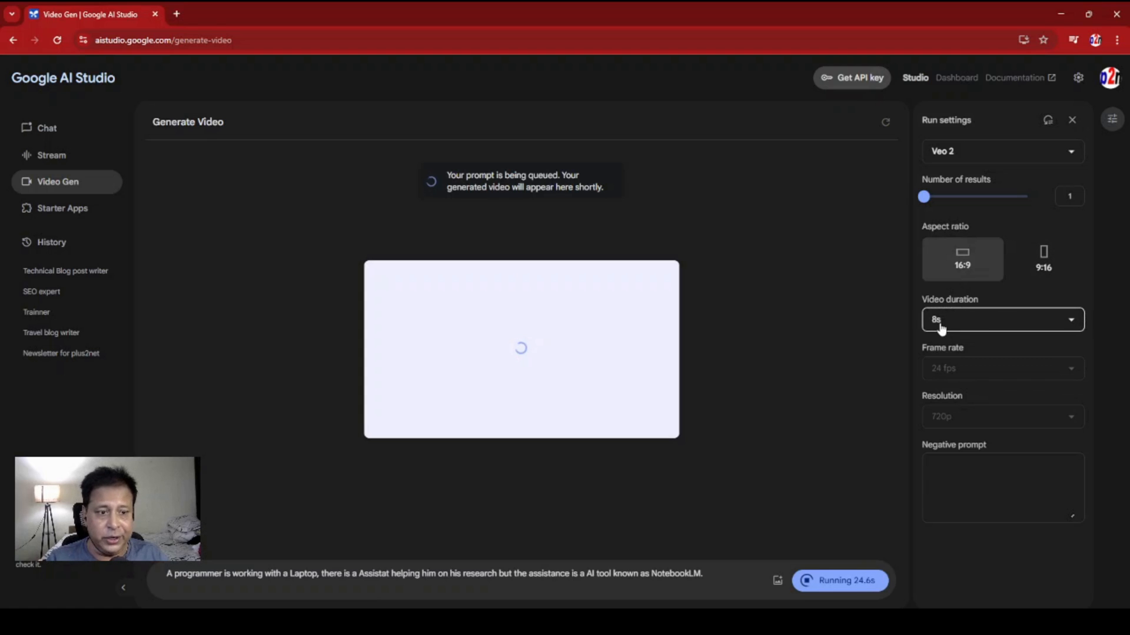
click(1002, 319)
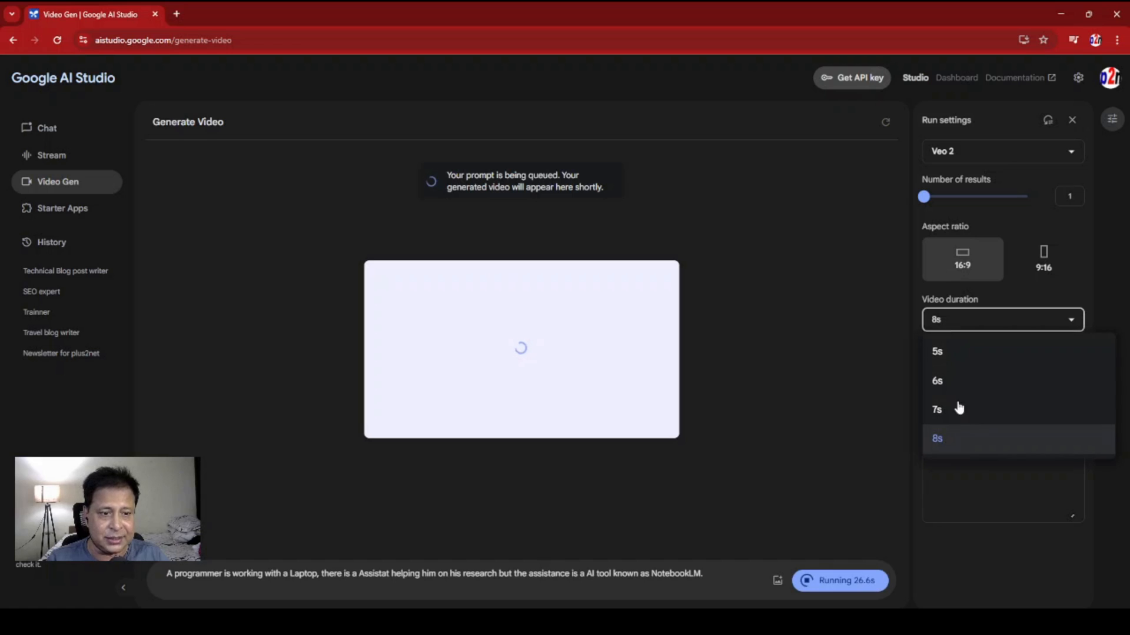
mouse_move(867, 392)
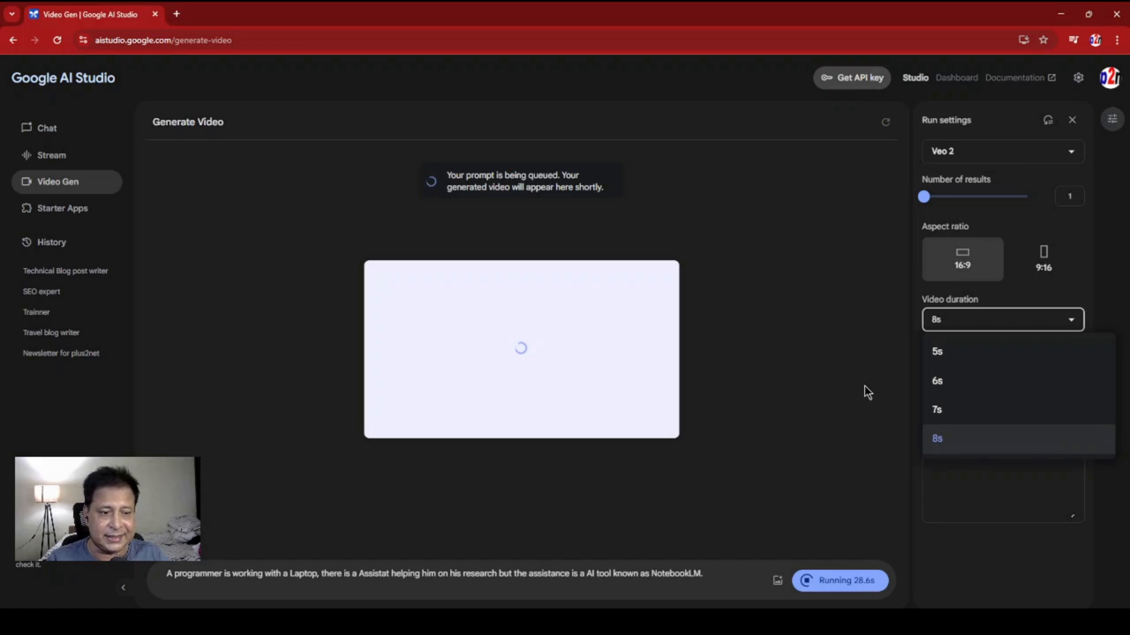
click(937, 438)
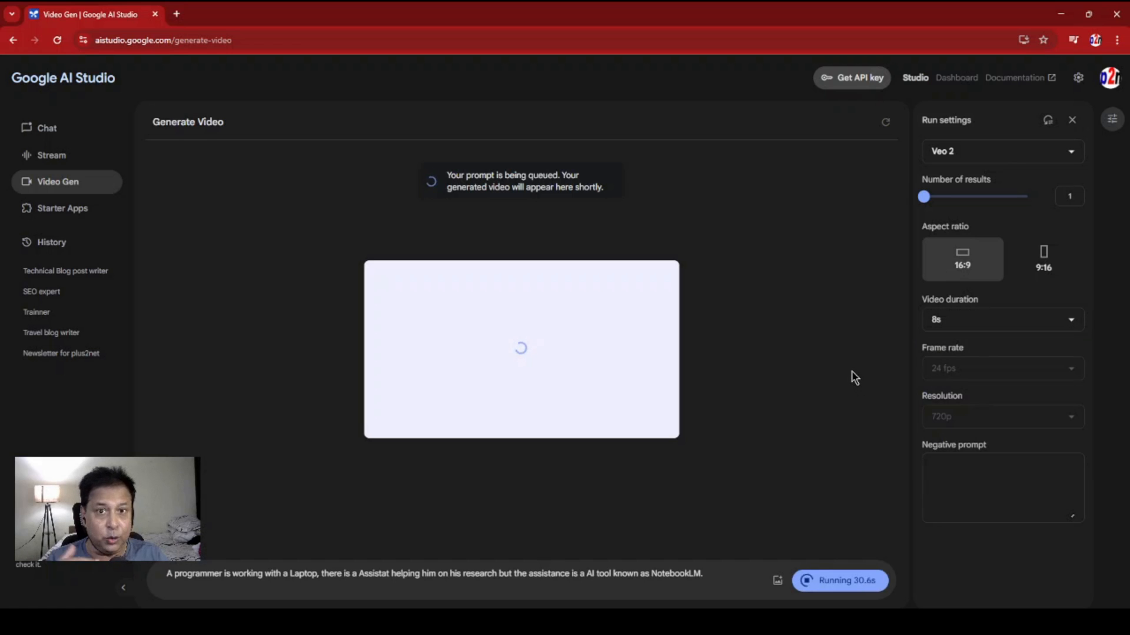
mouse_move(947, 373)
text(n)
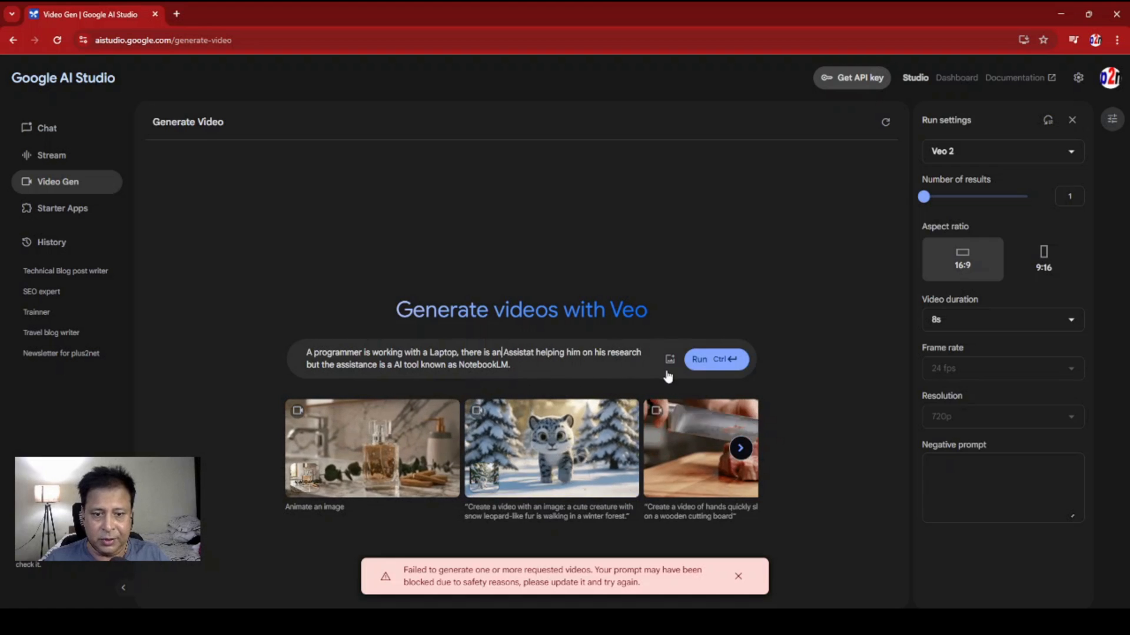
- Resubmit the reworded programmer prompt and wait for the video to generate
click(698, 359)
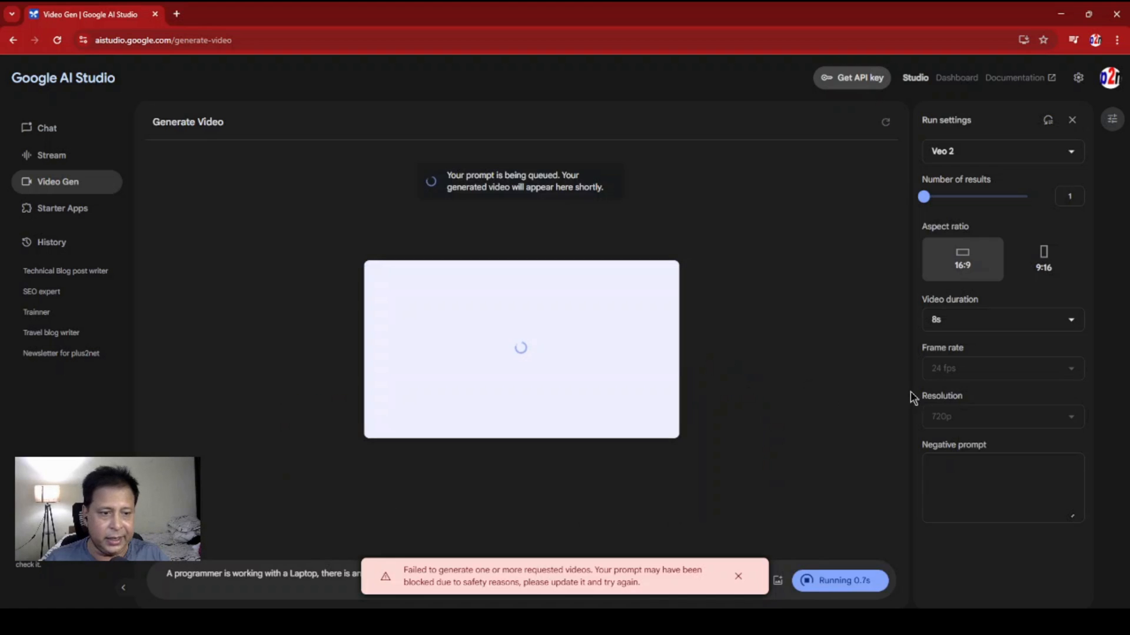
mouse_move(950, 378)
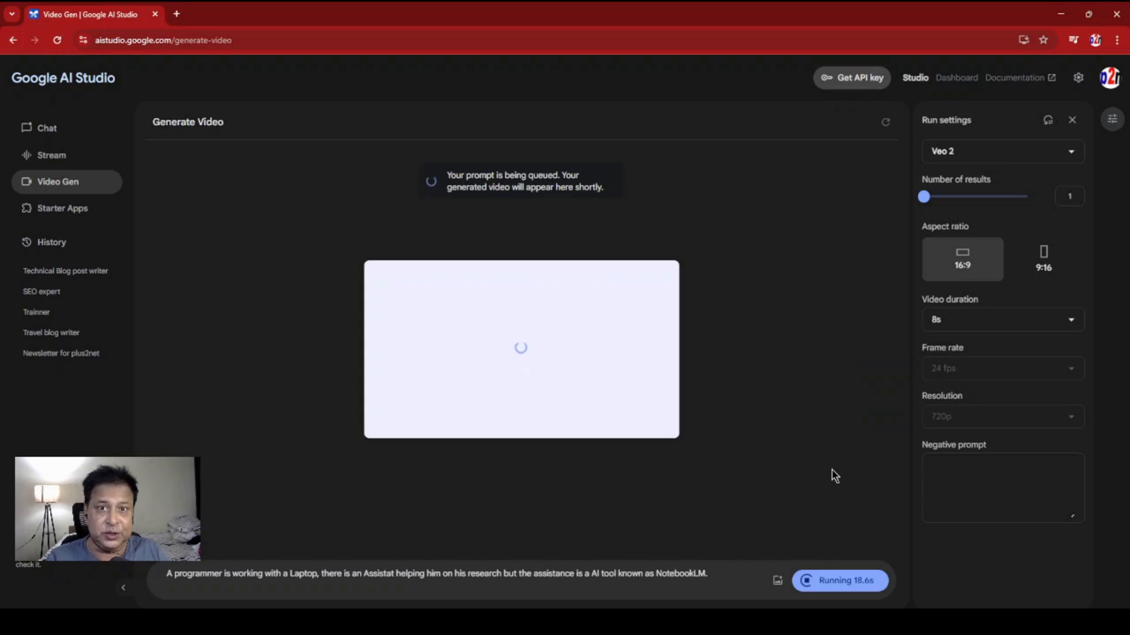
mouse_move(835, 465)
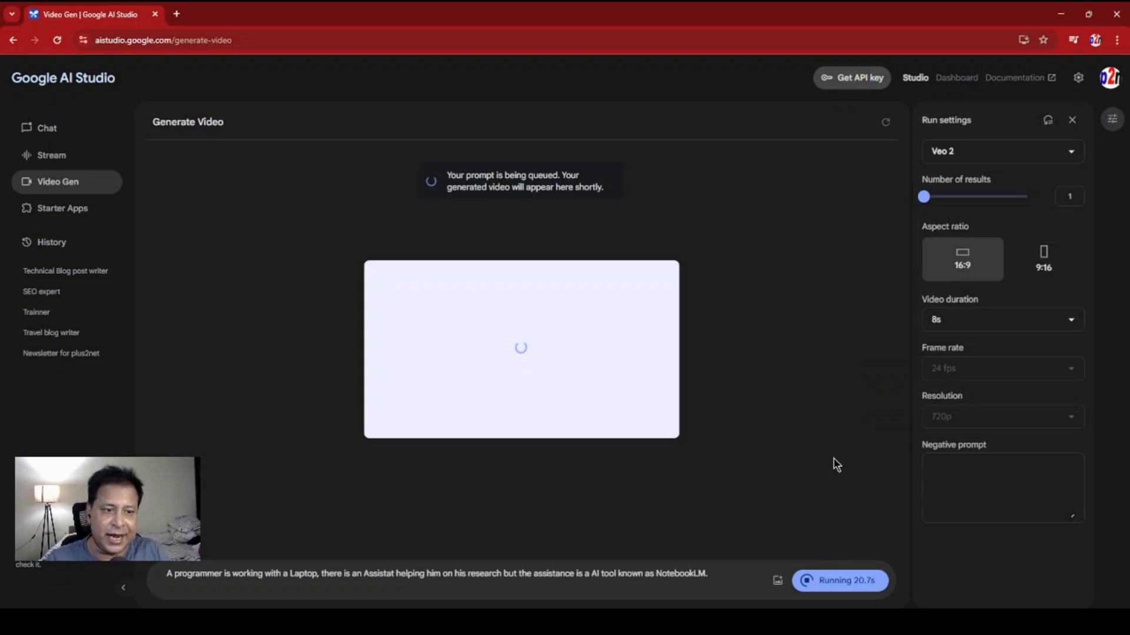
mouse_move(949, 371)
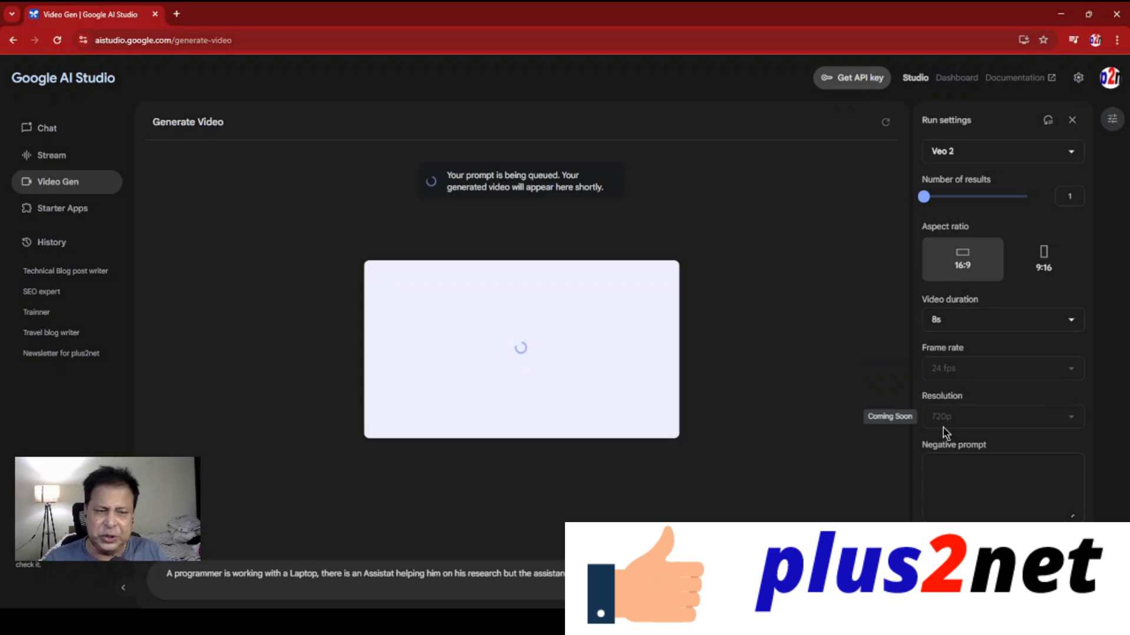
click(1001, 487)
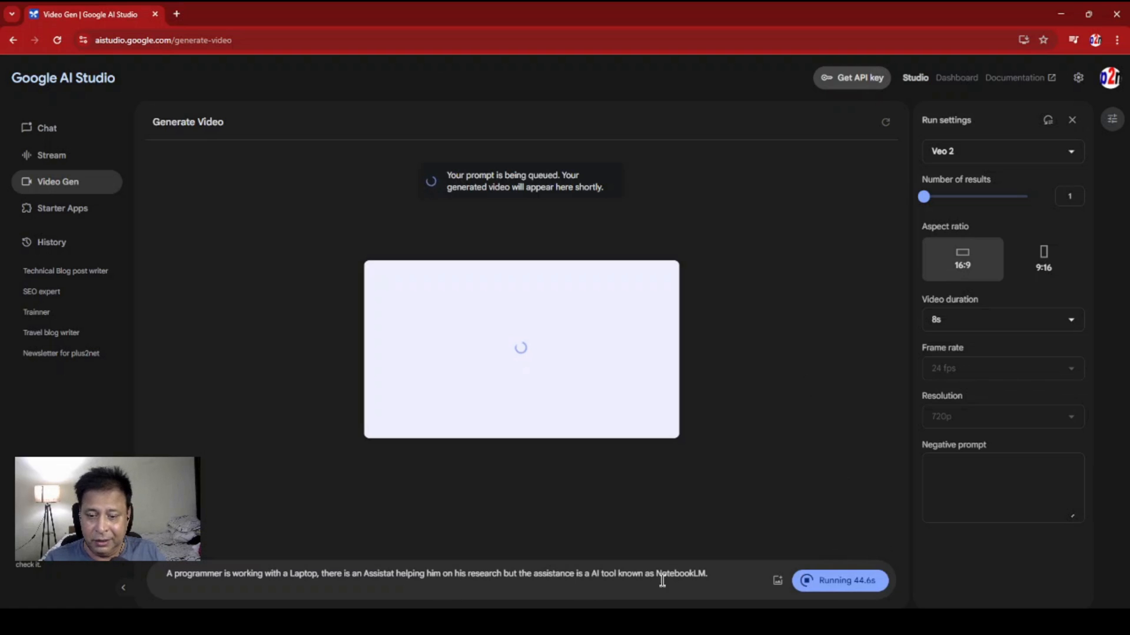
mouse_move(795, 462)
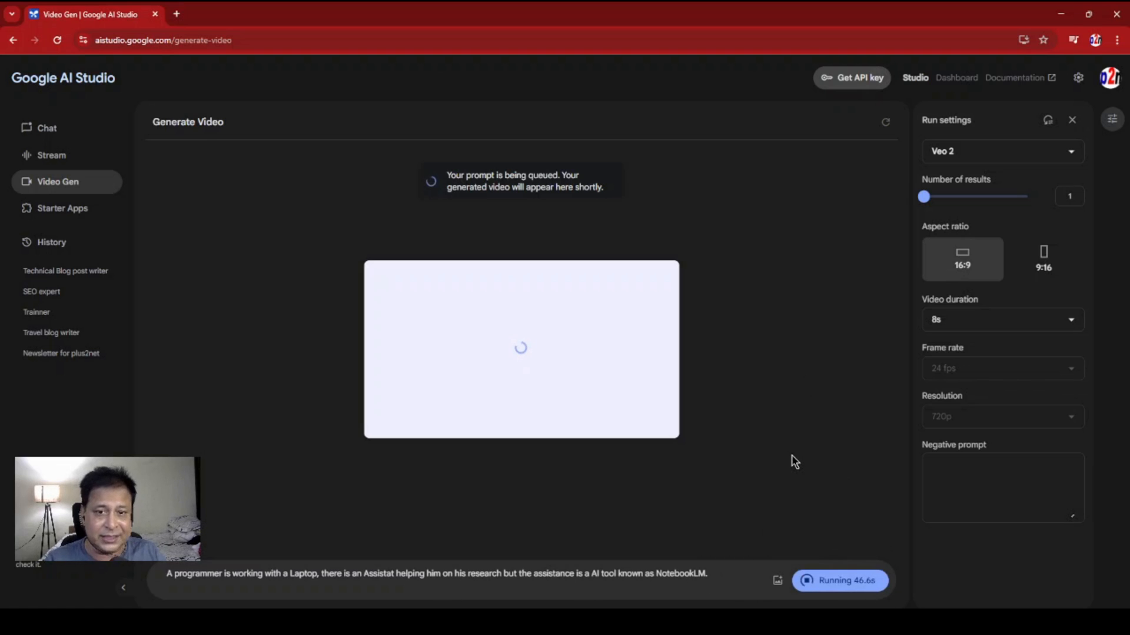
mouse_move(777, 580)
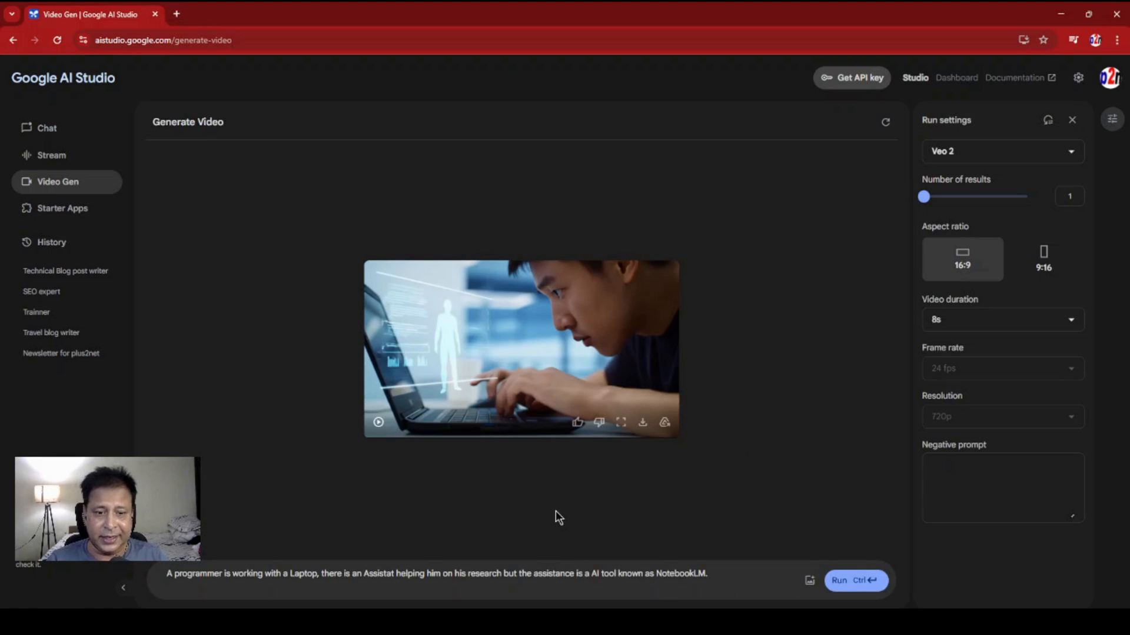
mouse_move(378, 423)
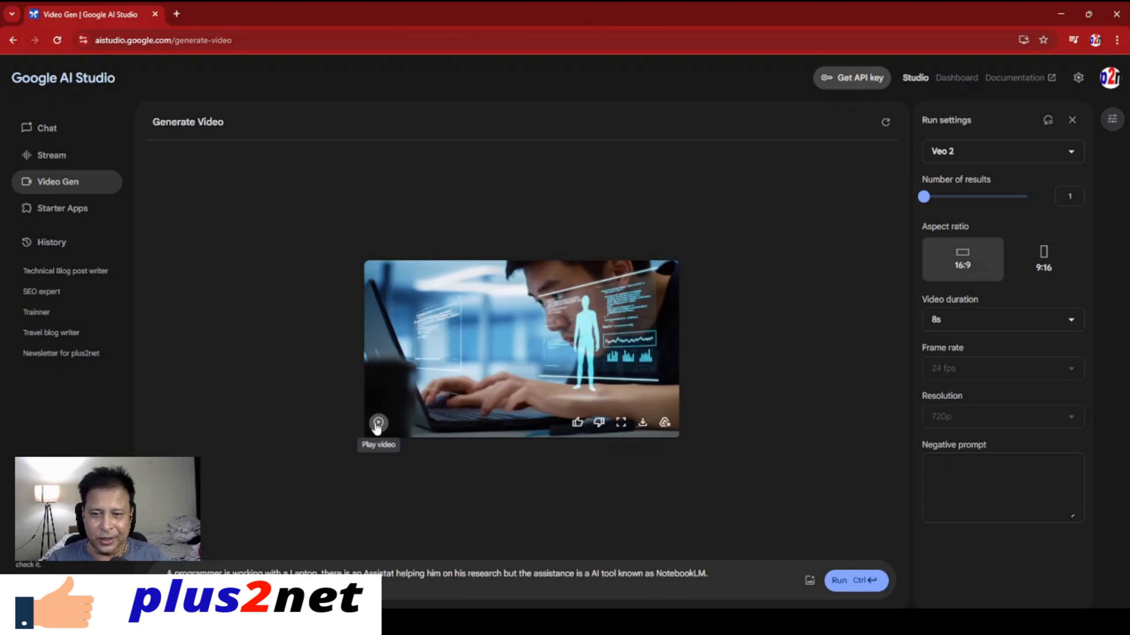
- Play the clip of the programmer beside the holographic AI figure
click(378, 423)
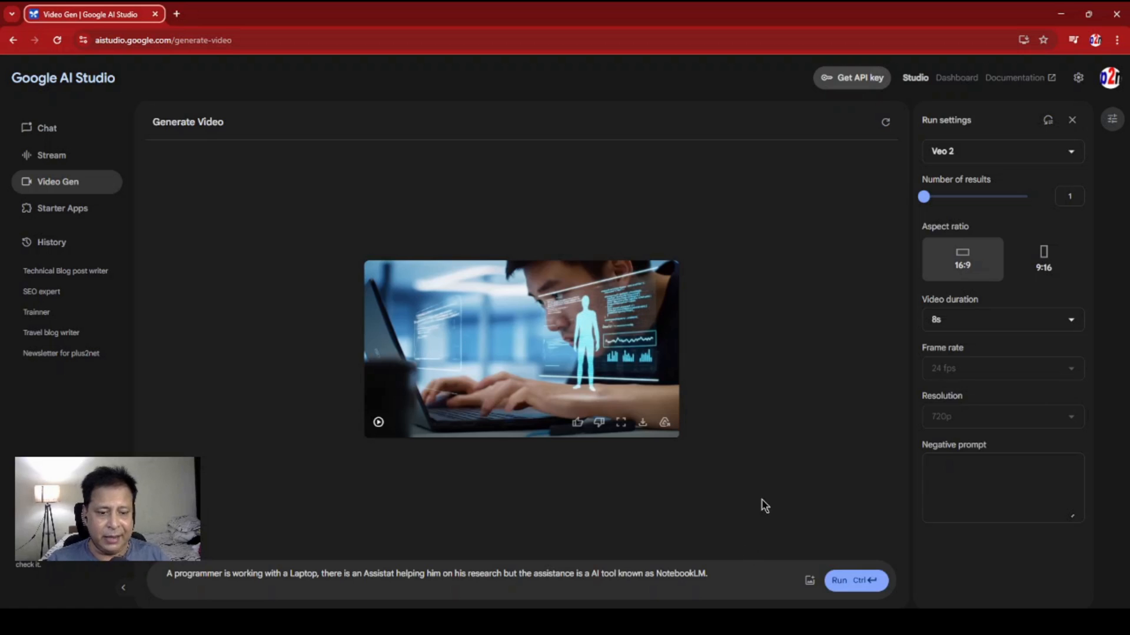
- Set duration to 5 seconds and run a prompt about robot NotebookLM watching IPL cricket
click(1001, 319)
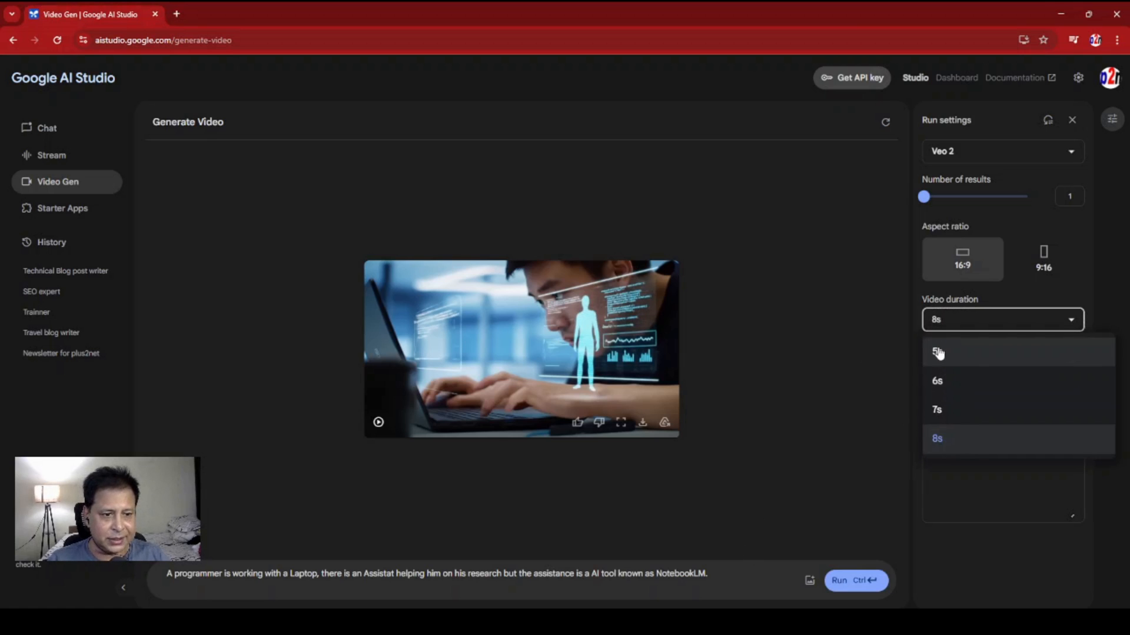
click(937, 352)
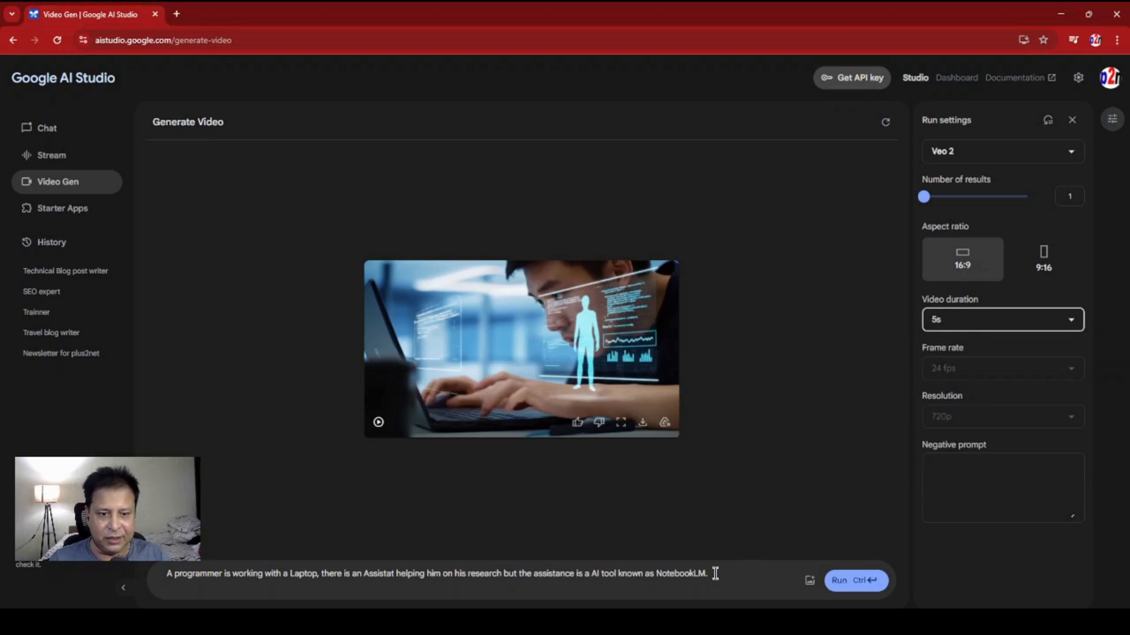
triple_click(432, 572)
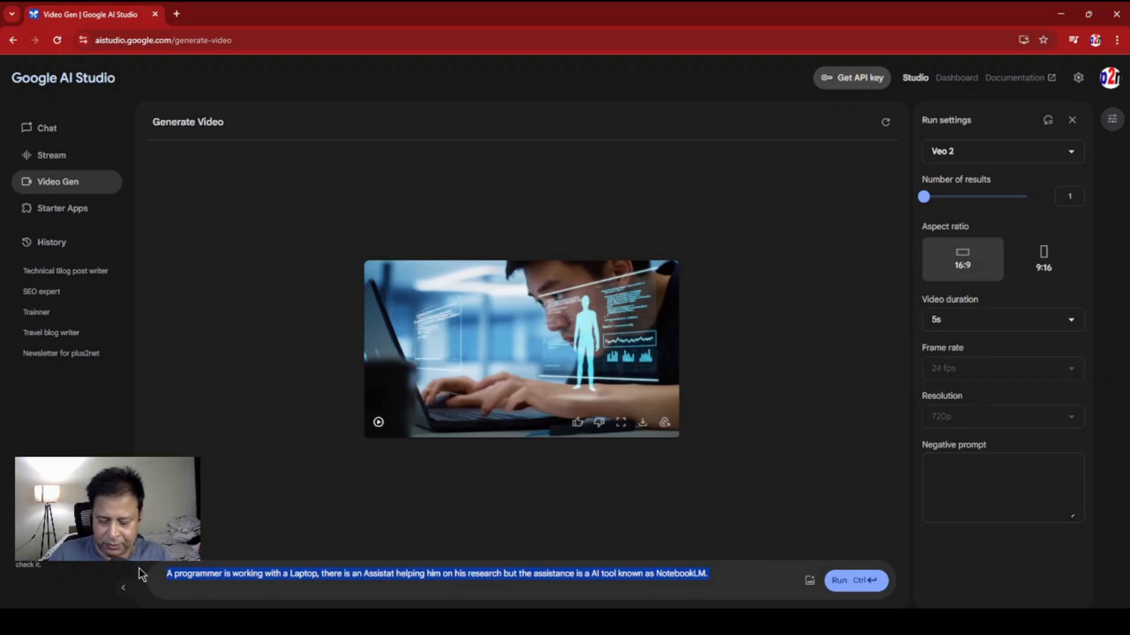
text(A robot ( name it as NotebookLM ) is watching the Indian Premier League cricket ( IPL ) match along with humans in a stadium , at the top it is written as Indian Premier League)
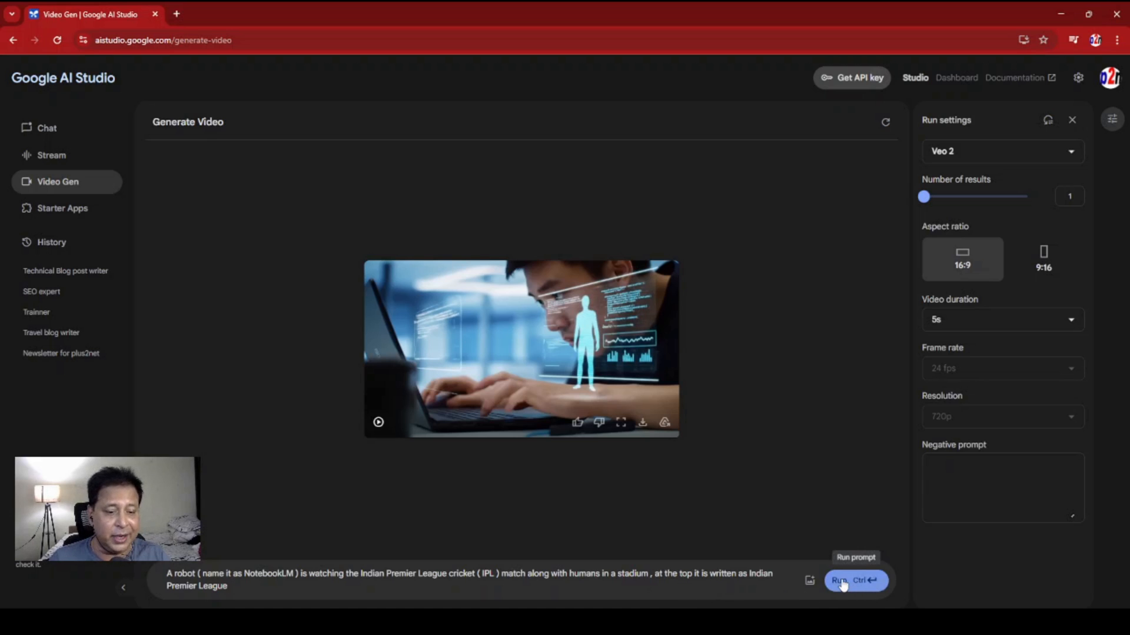
click(855, 580)
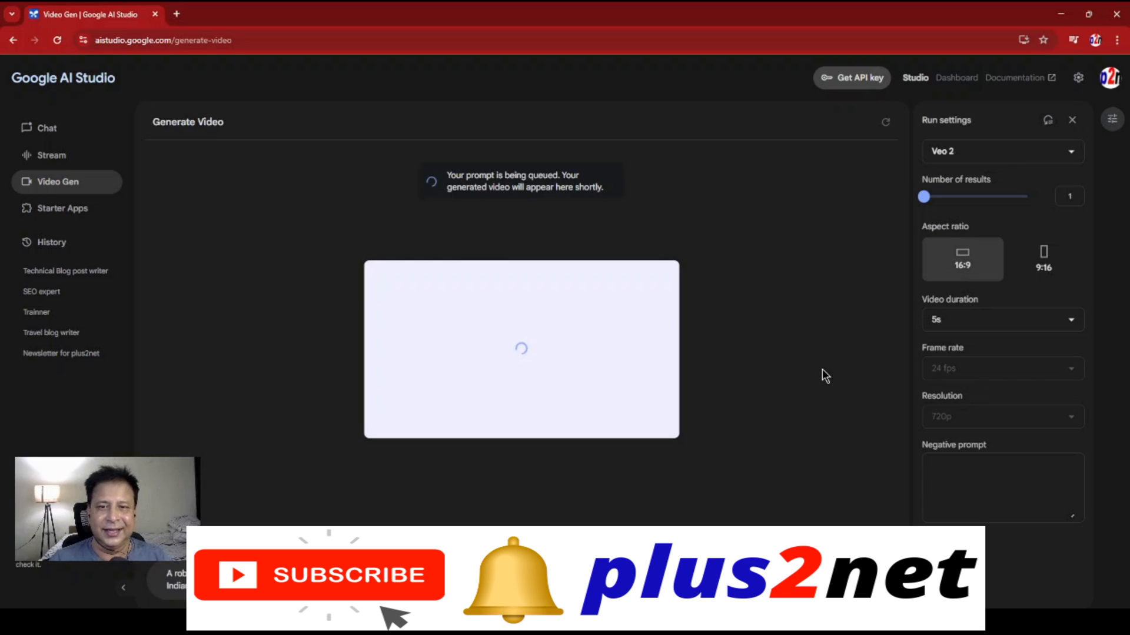
mouse_move(810, 375)
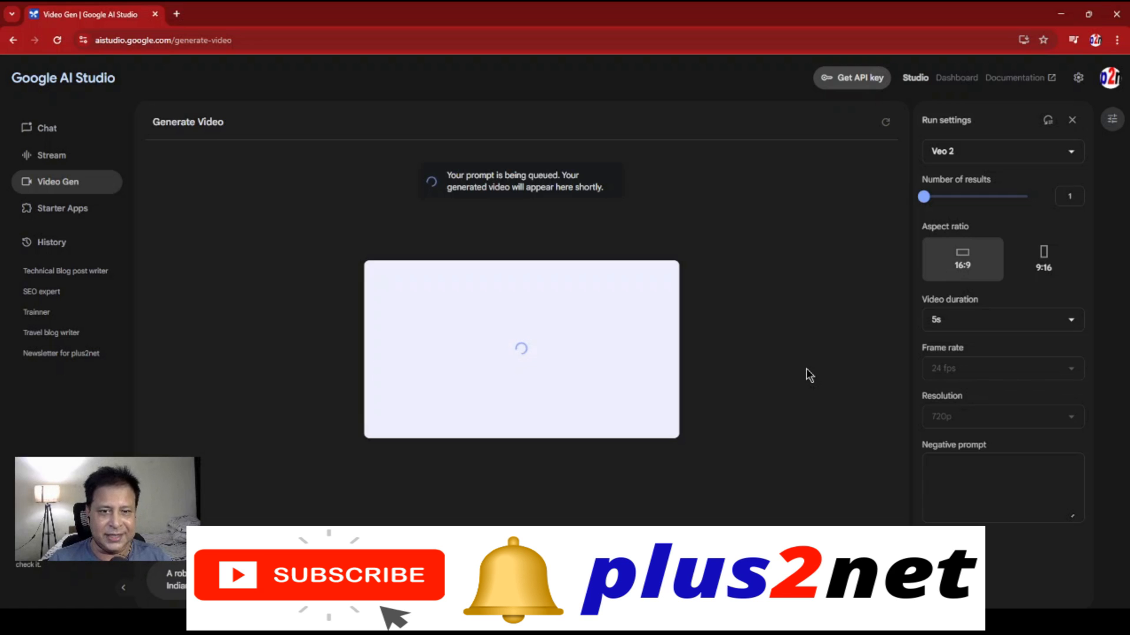
mouse_move(942, 336)
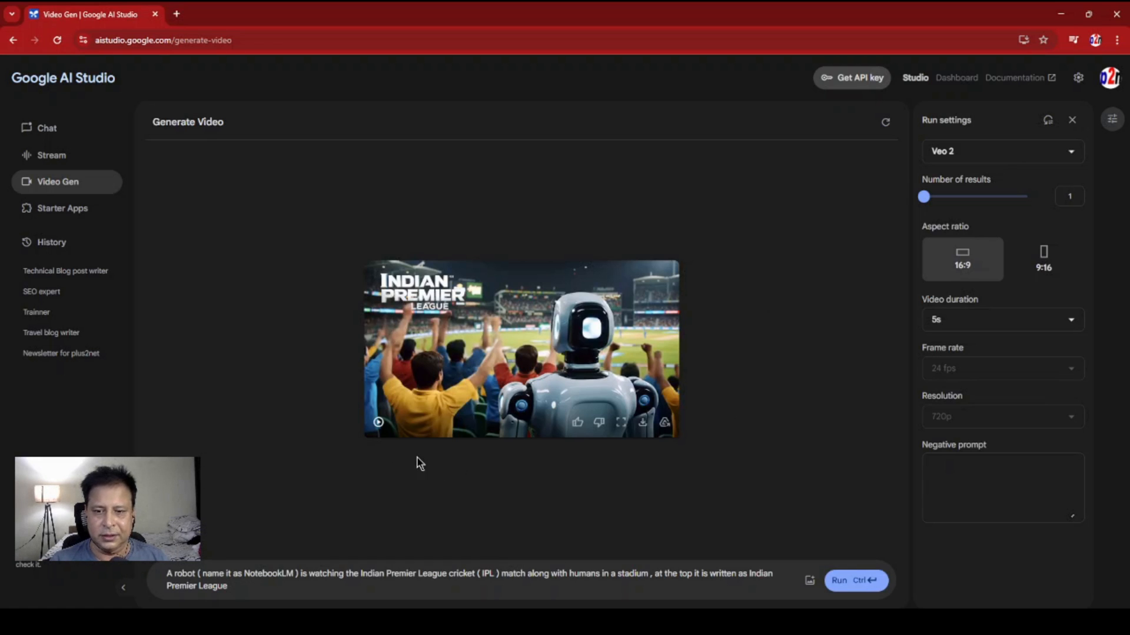
- Play the robot video, then open it in large view and play it there
click(377, 422)
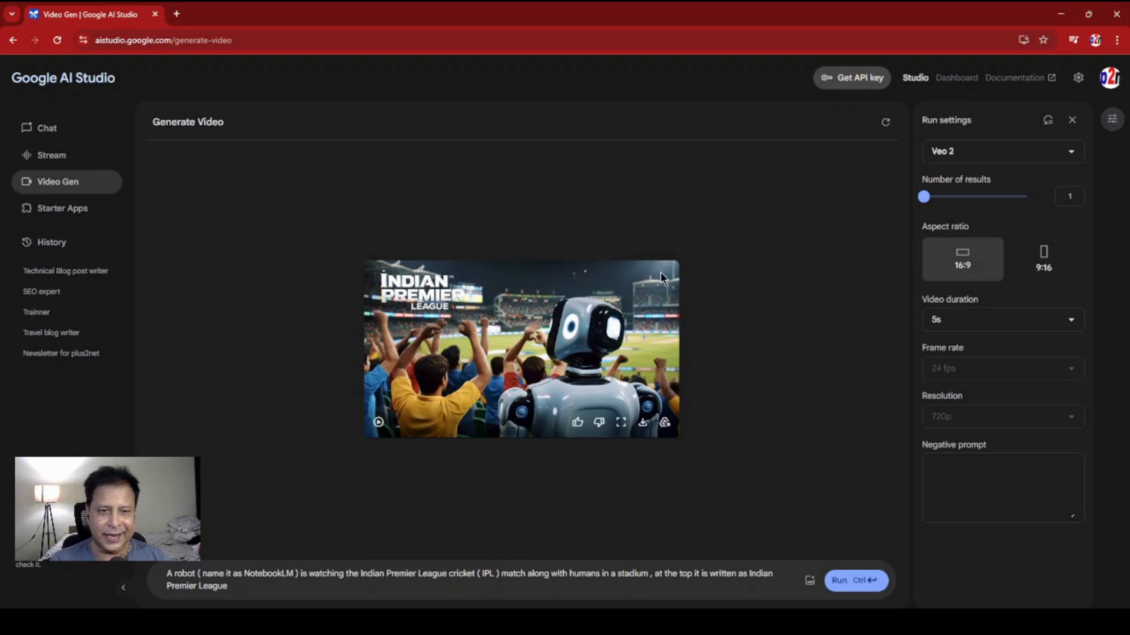
mouse_move(577, 423)
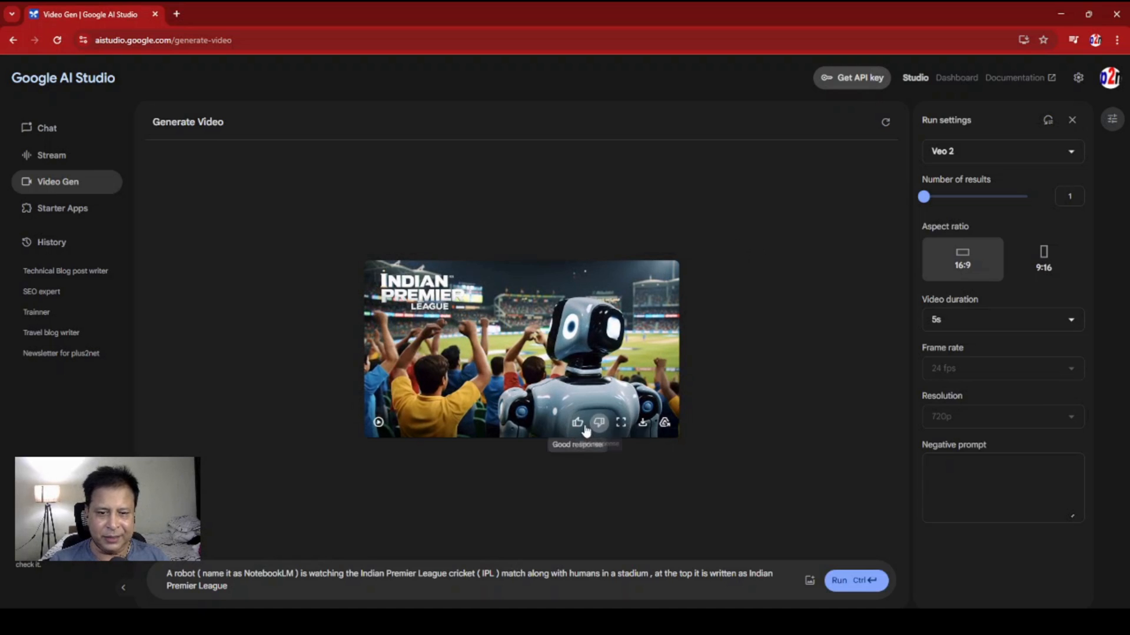
mouse_move(620, 423)
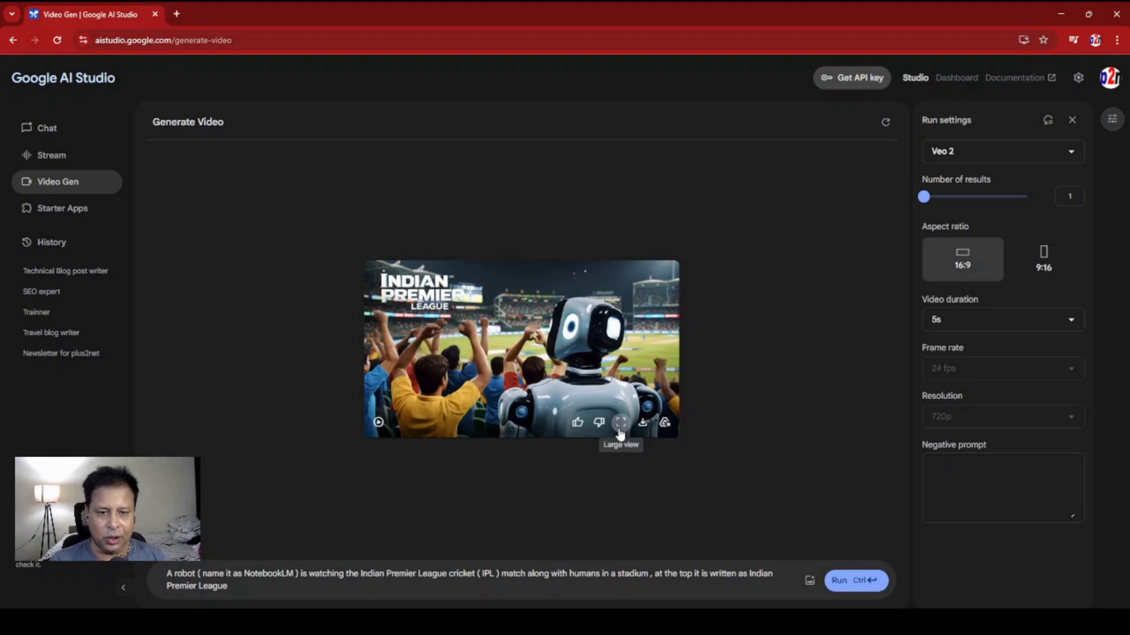
click(620, 423)
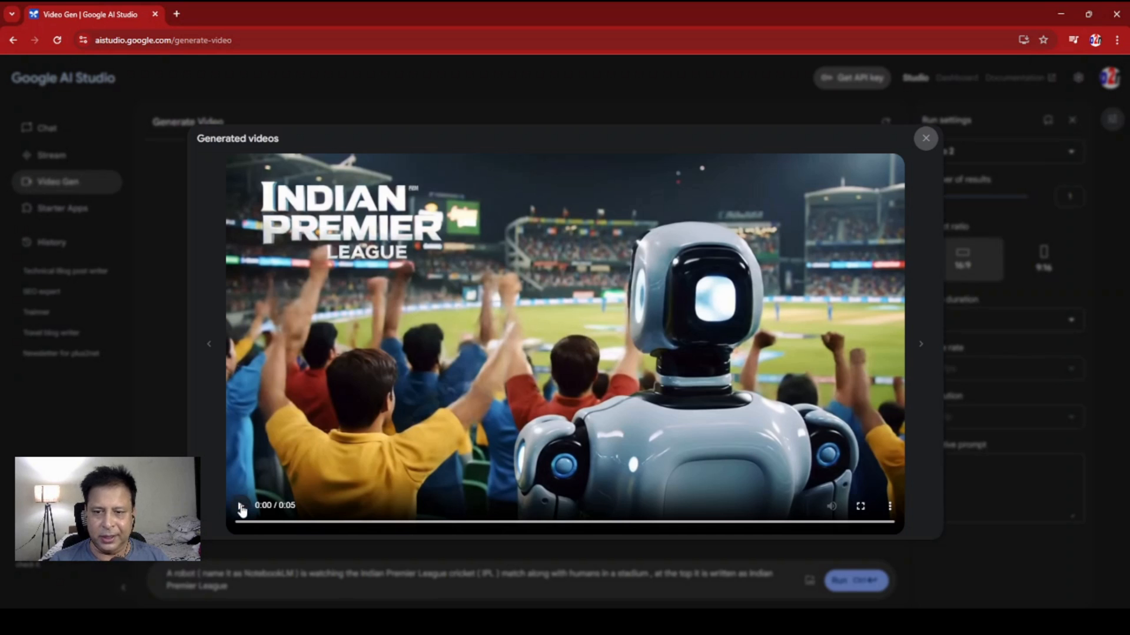
click(240, 506)
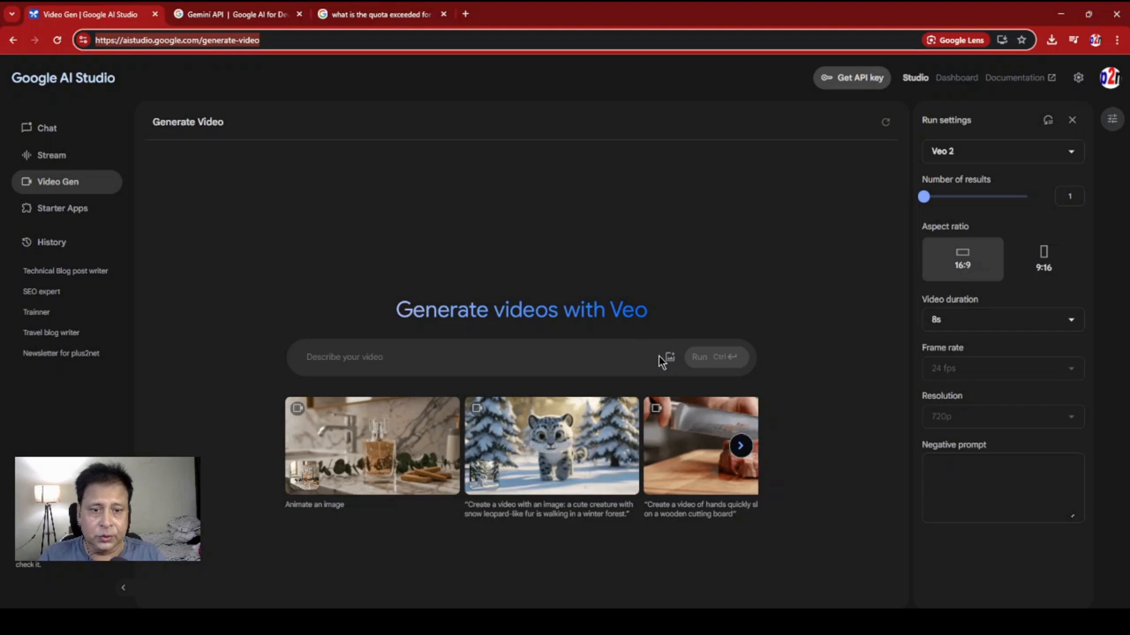
- Attach the cat image and run a prompt for the cat playing with a snake
click(668, 357)
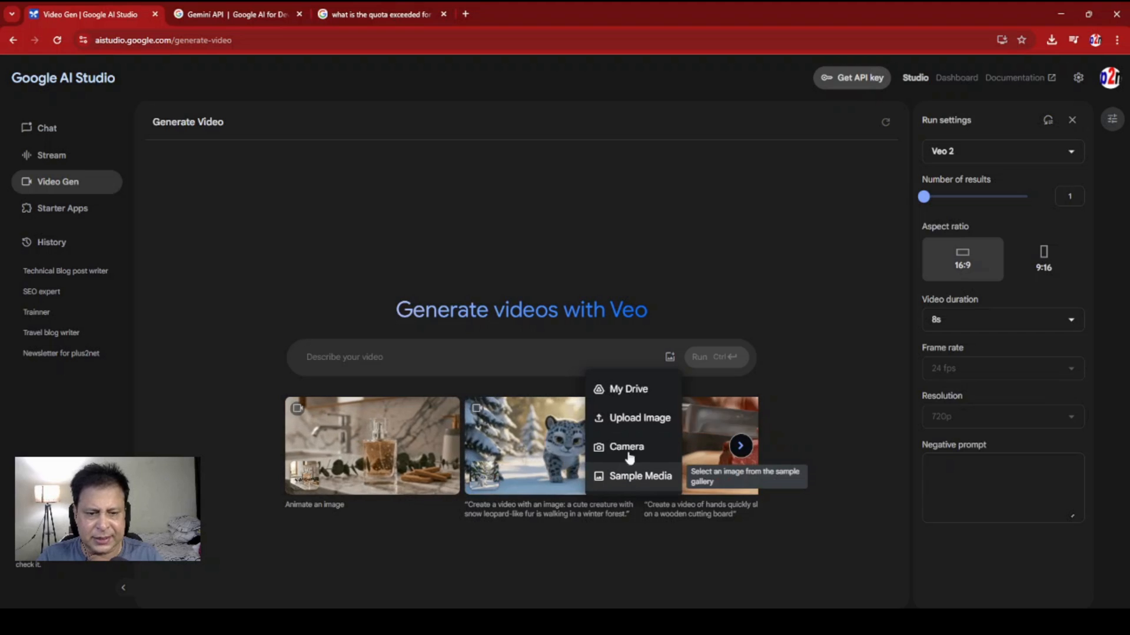
mouse_move(638, 418)
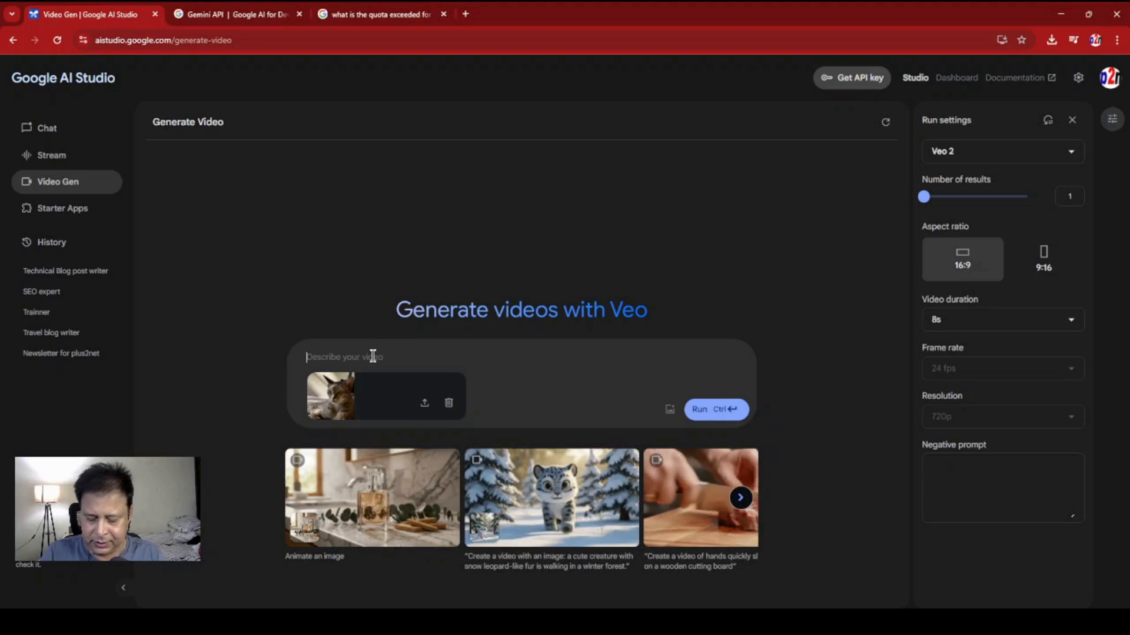
text(Use this image of a cat and generate one vide where it is playing with a snake.)
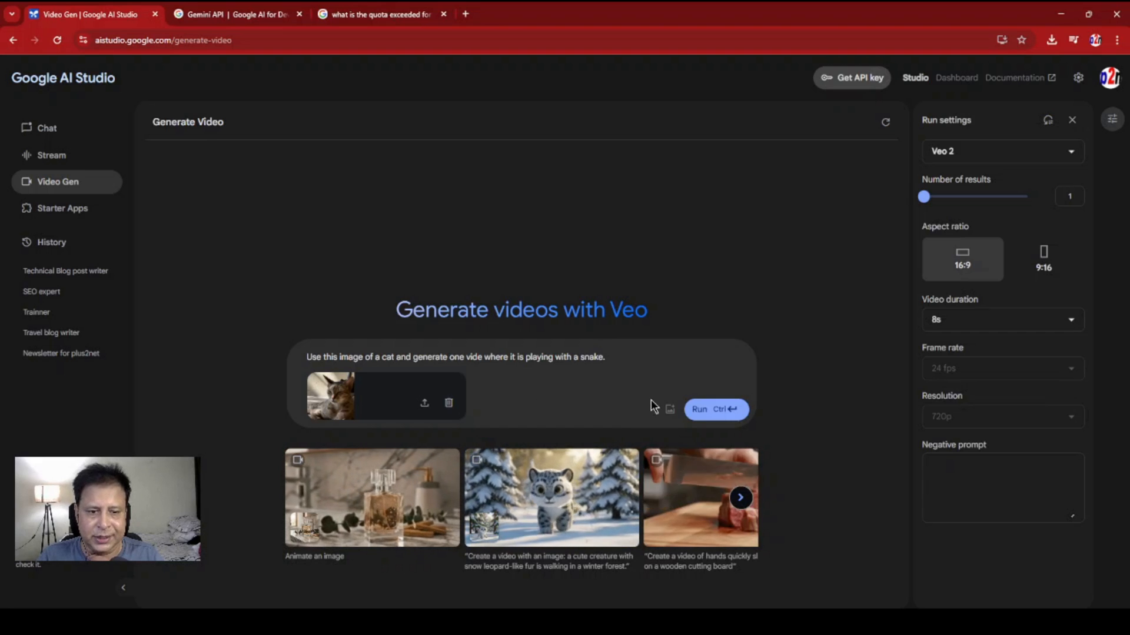
click(714, 410)
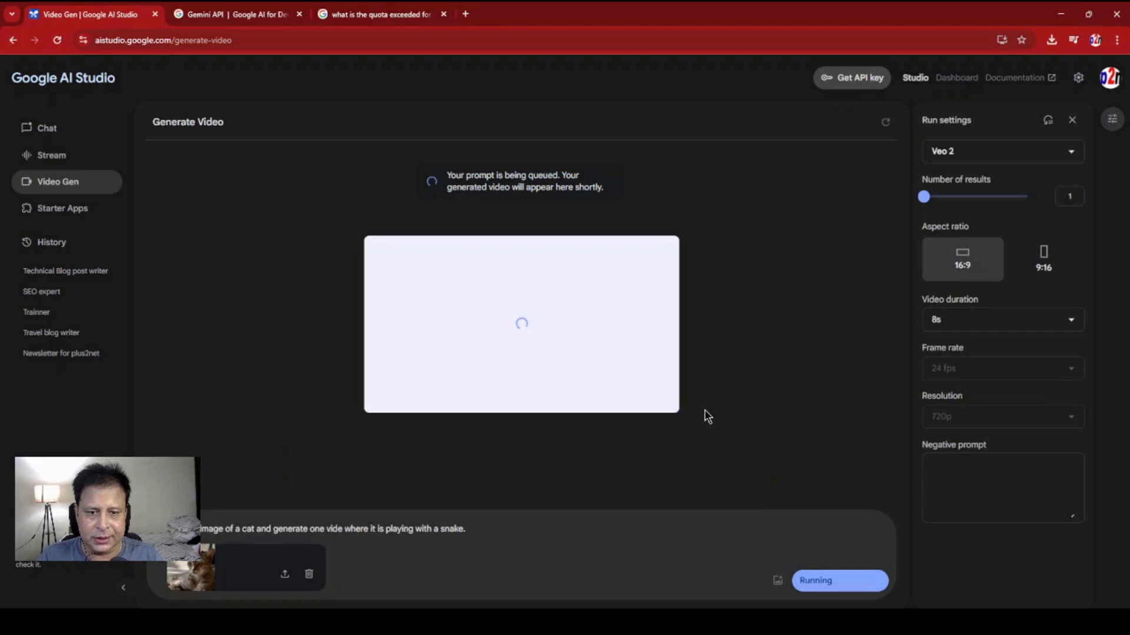